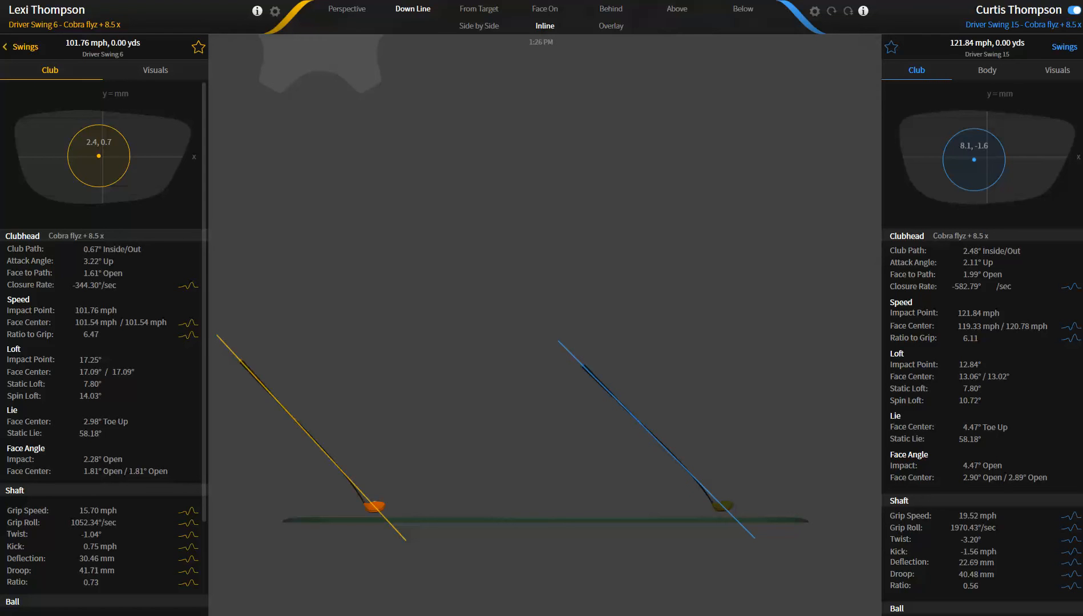
mouse_move(449, 540)
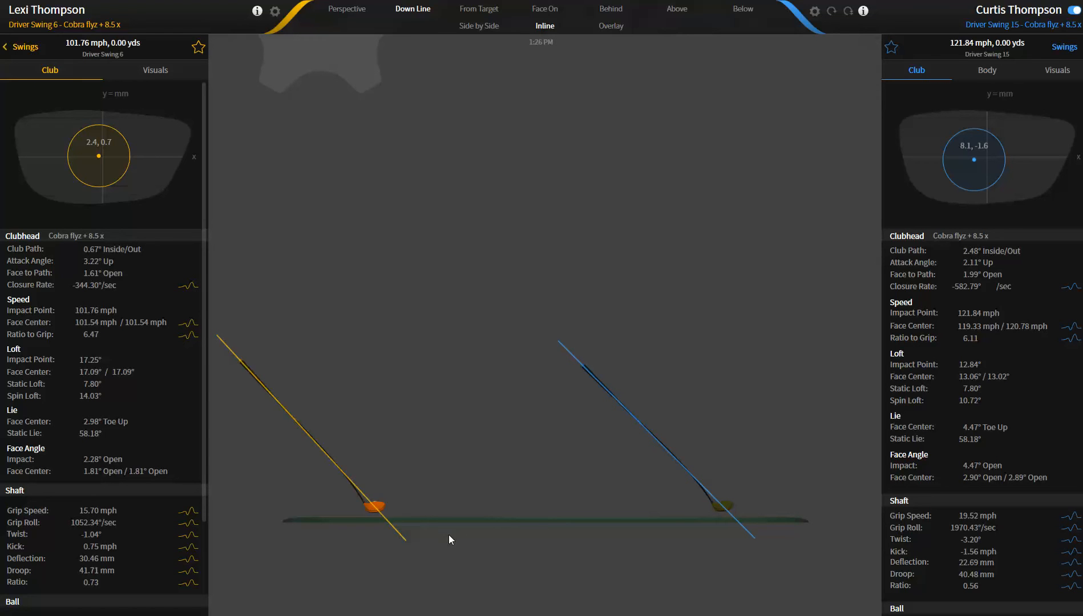
mouse_move(56, 591)
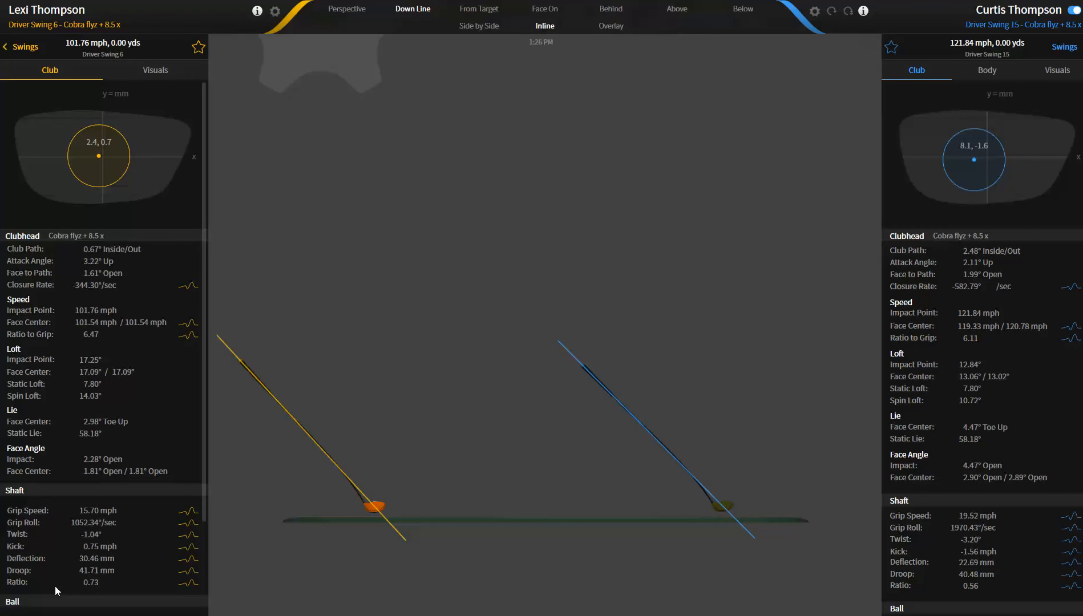
mouse_move(88, 580)
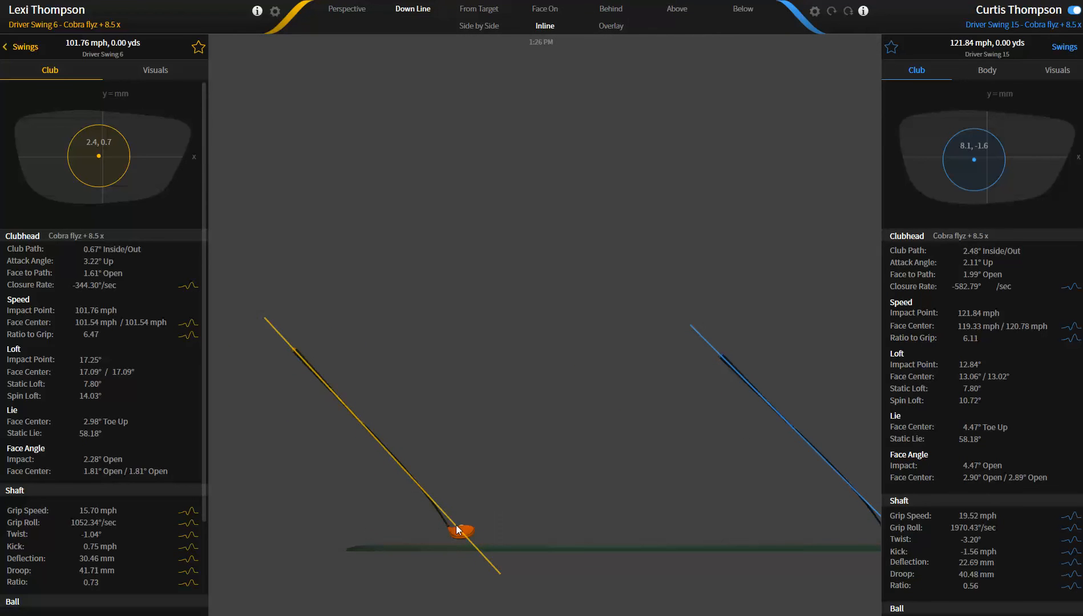
mouse_move(451, 520)
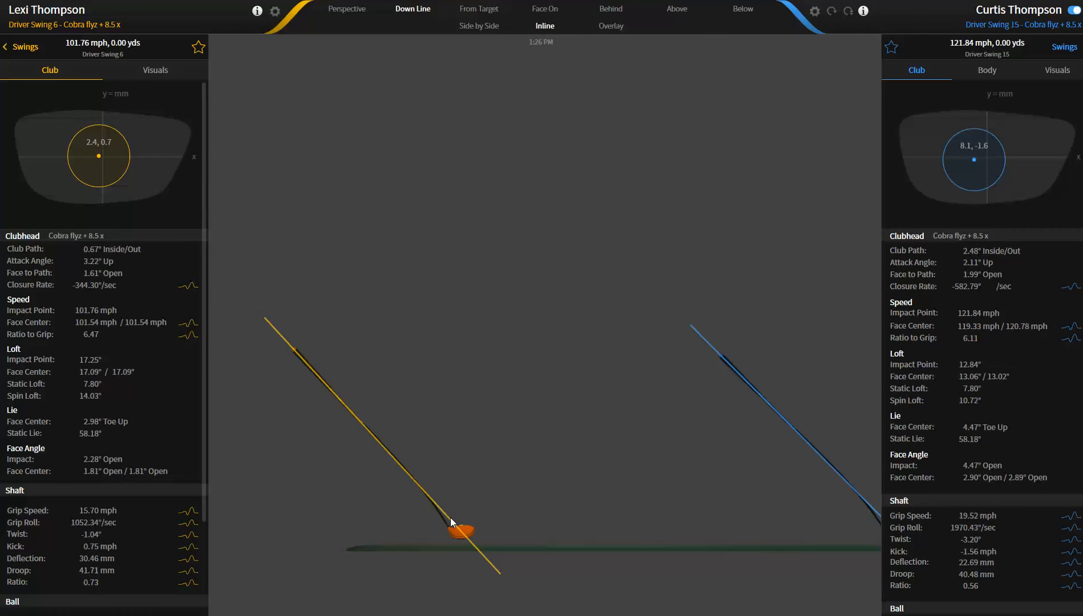
mouse_move(468, 512)
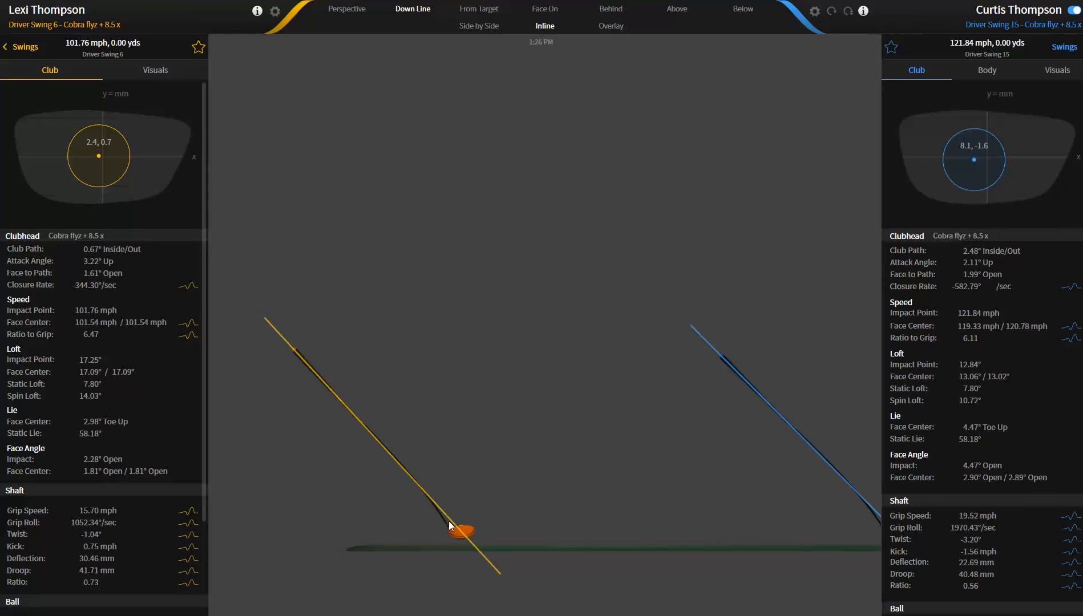
mouse_move(268, 556)
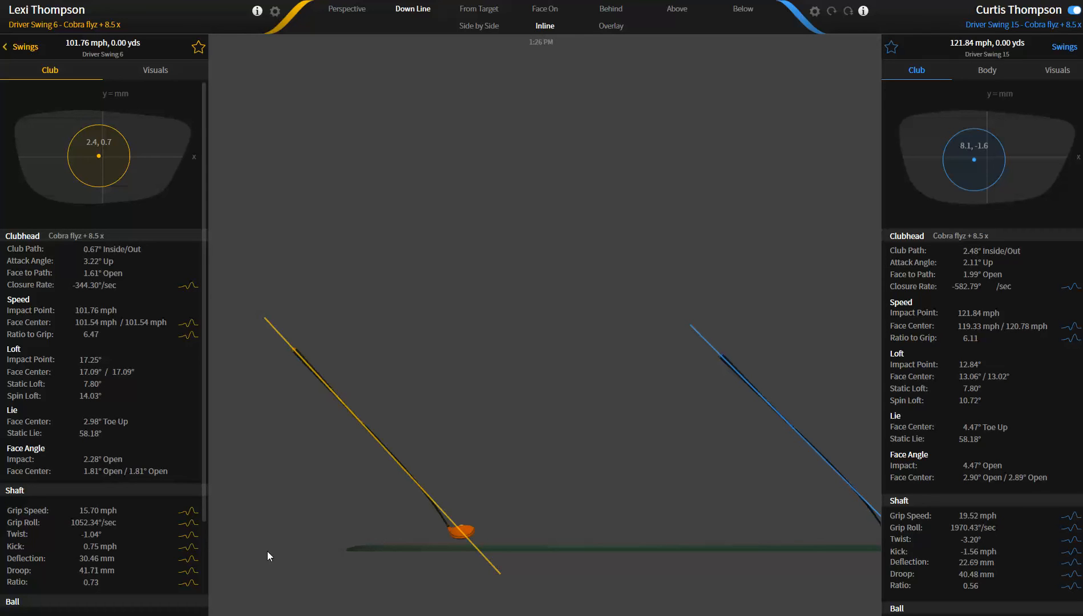
mouse_move(461, 530)
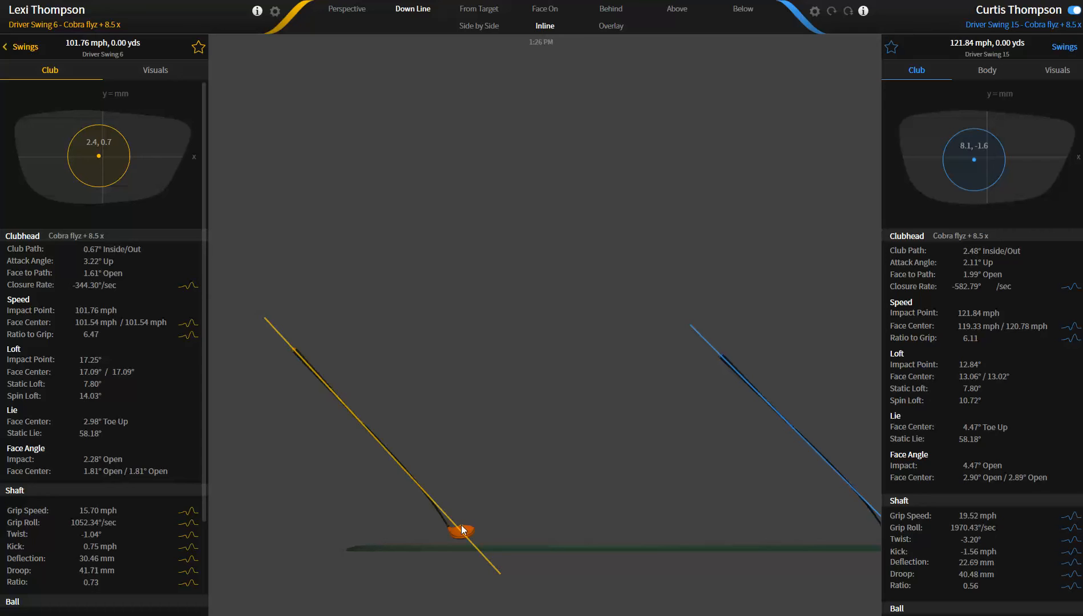
mouse_move(424, 551)
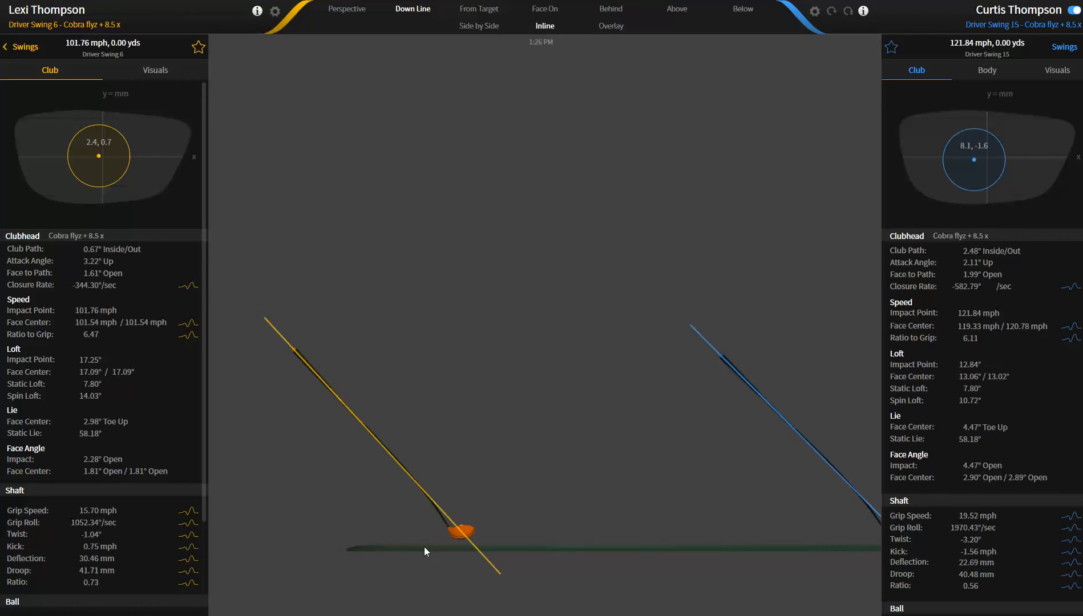
mouse_move(504, 567)
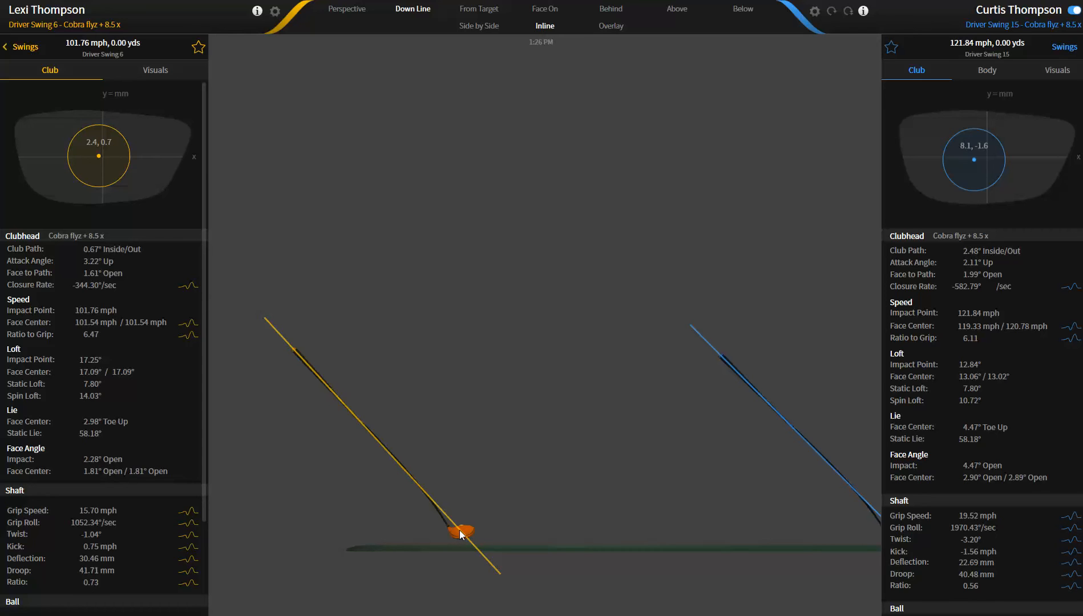
mouse_move(441, 535)
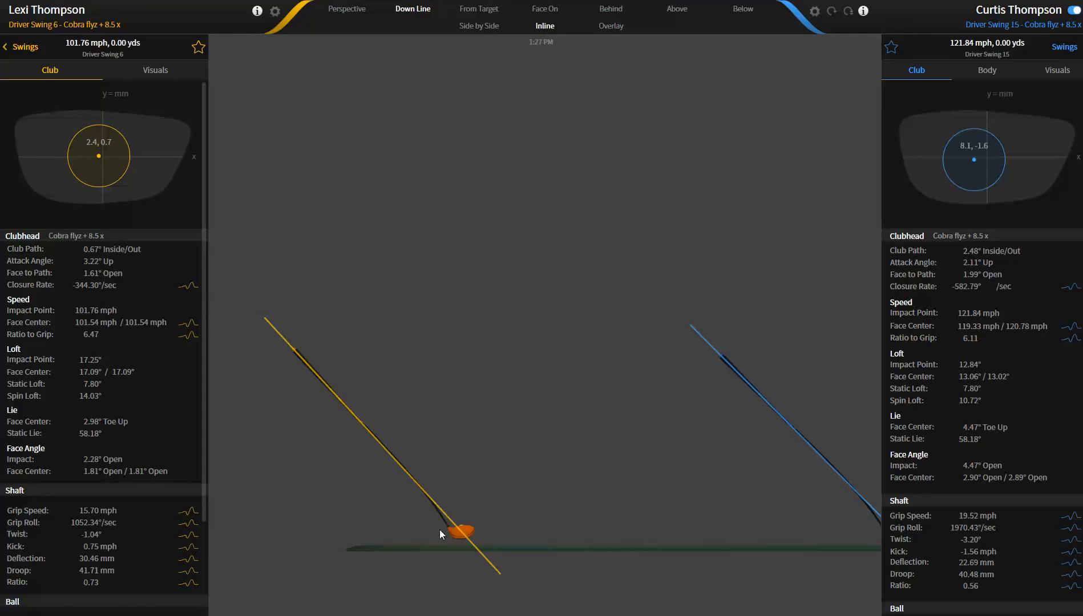
mouse_move(333, 374)
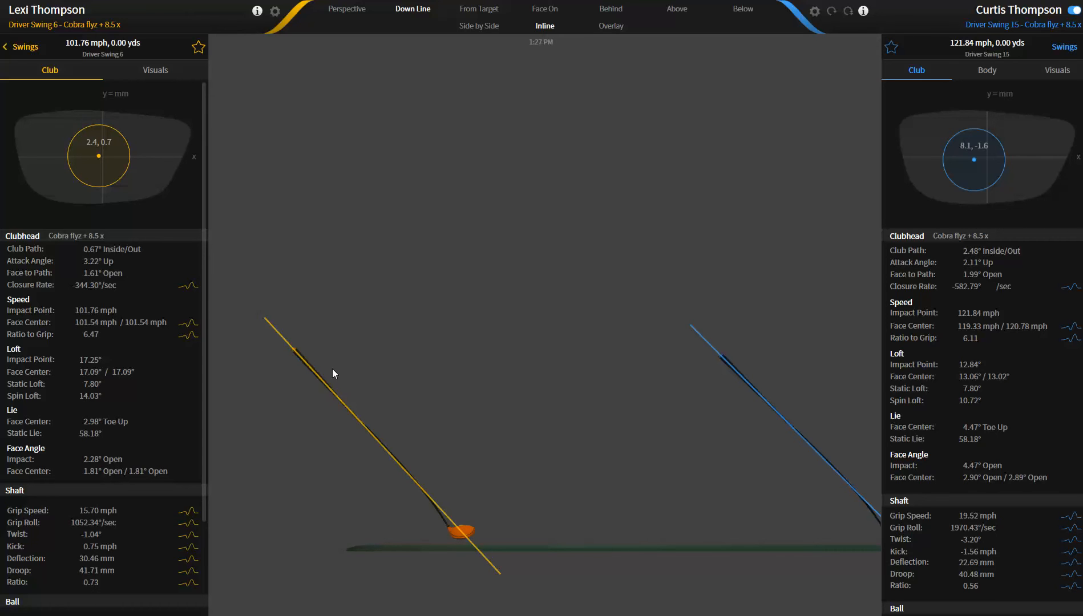
mouse_move(451, 541)
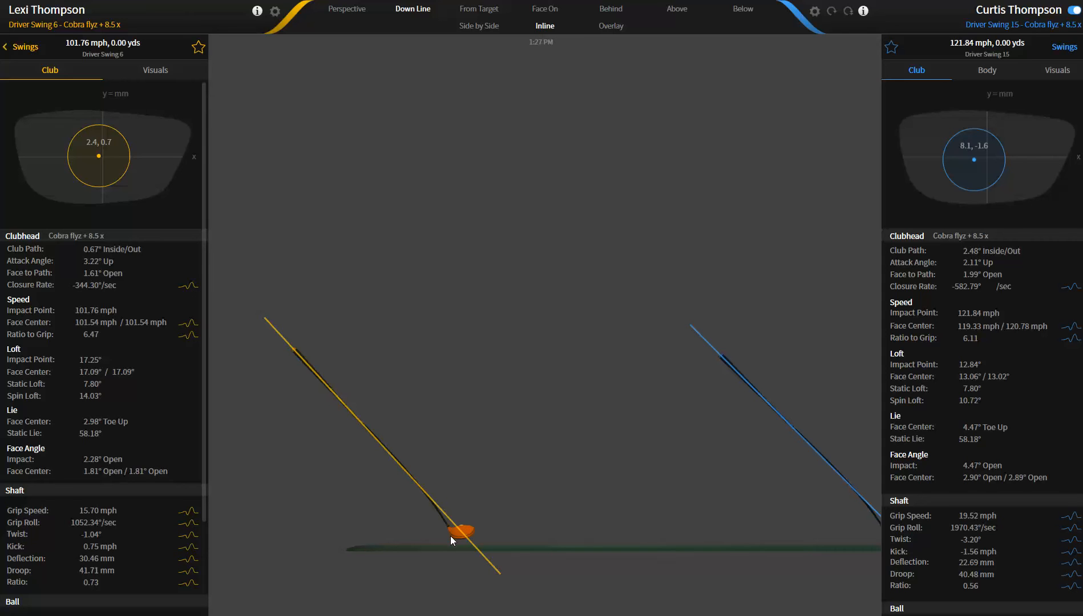
mouse_move(432, 548)
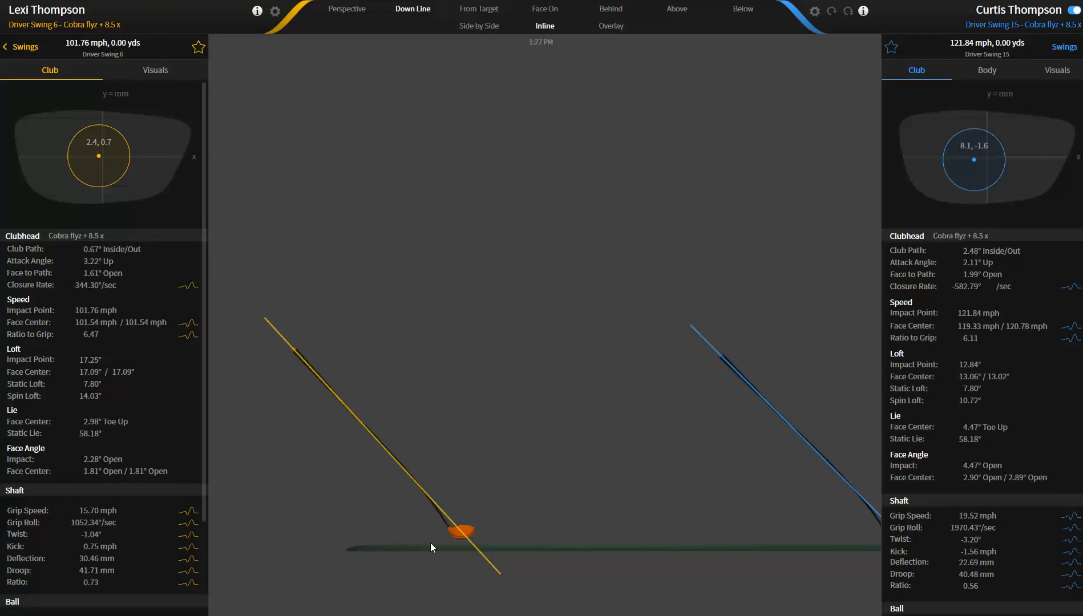
mouse_move(380, 463)
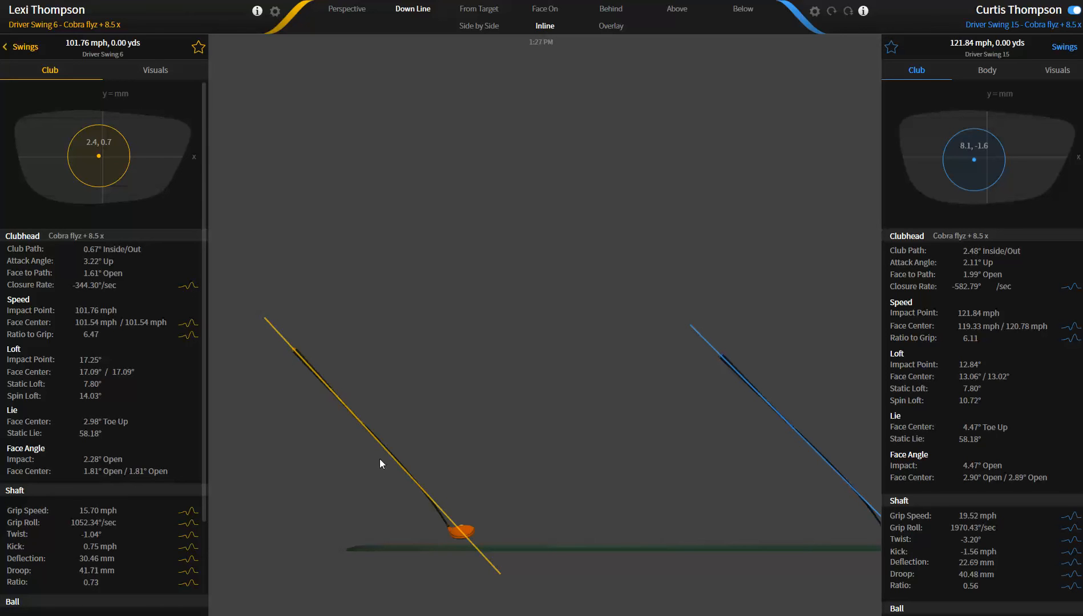
mouse_move(302, 364)
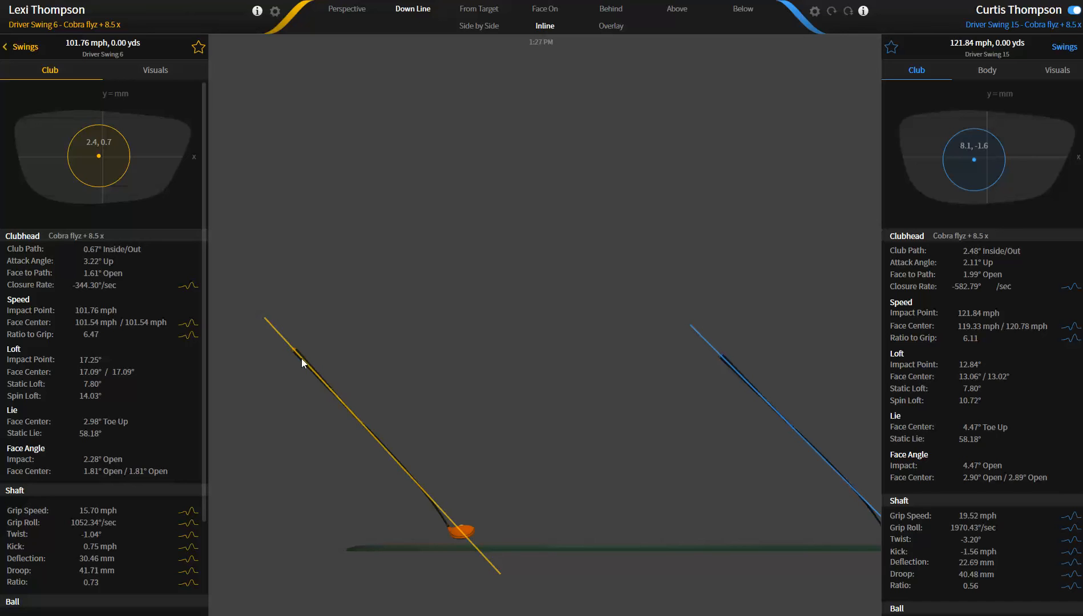
mouse_move(451, 536)
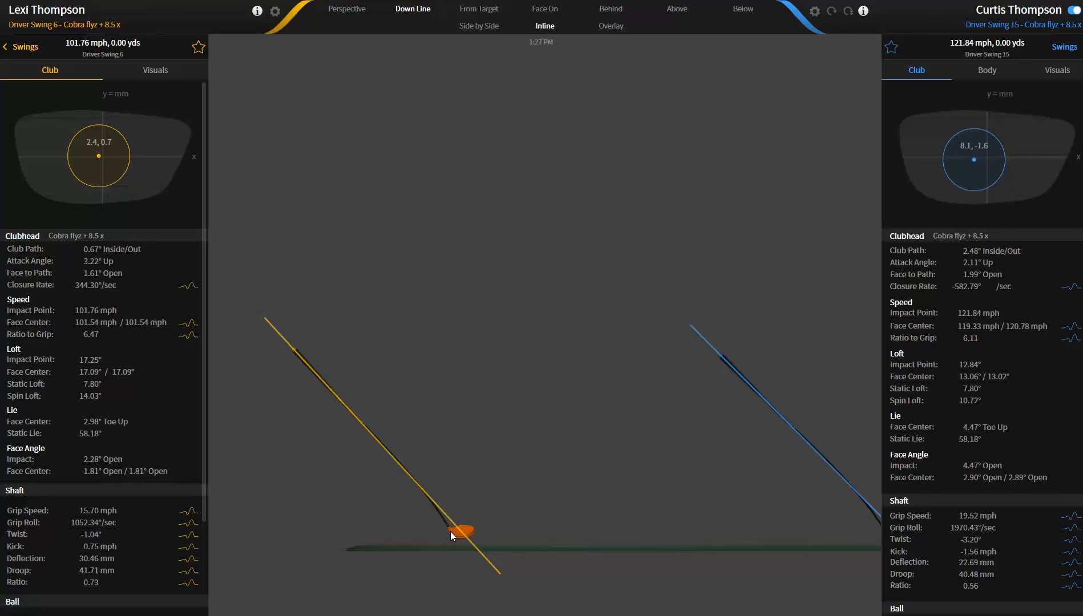
mouse_move(100, 430)
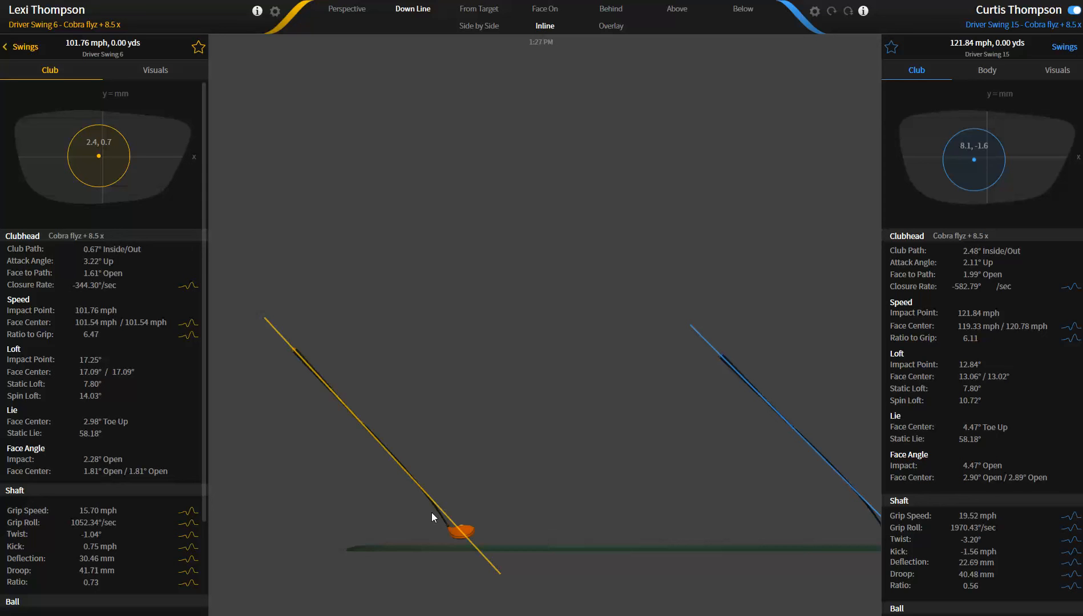
mouse_move(448, 531)
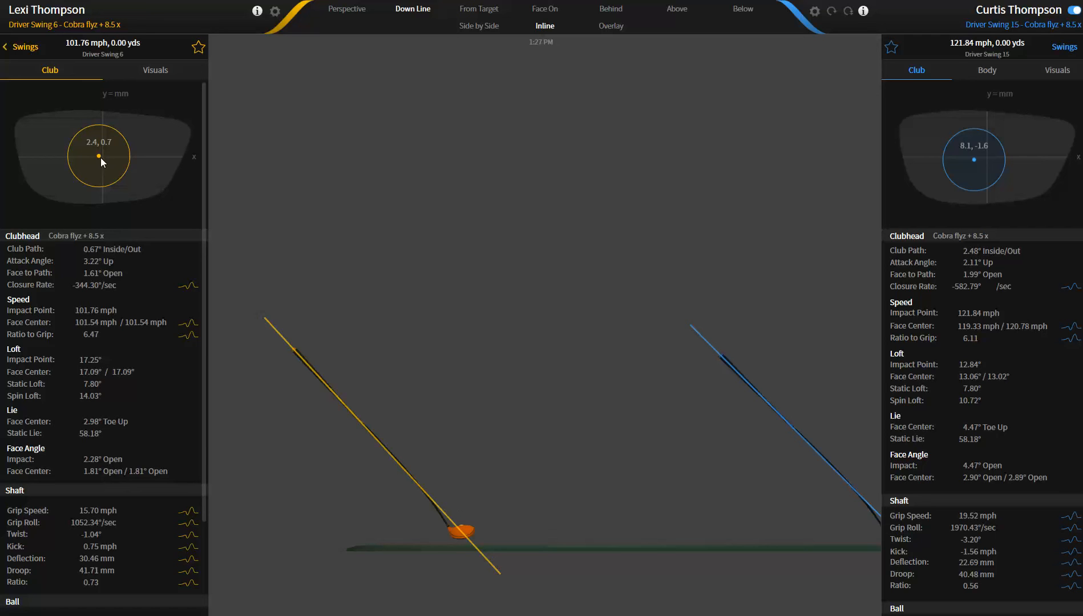
mouse_move(116, 460)
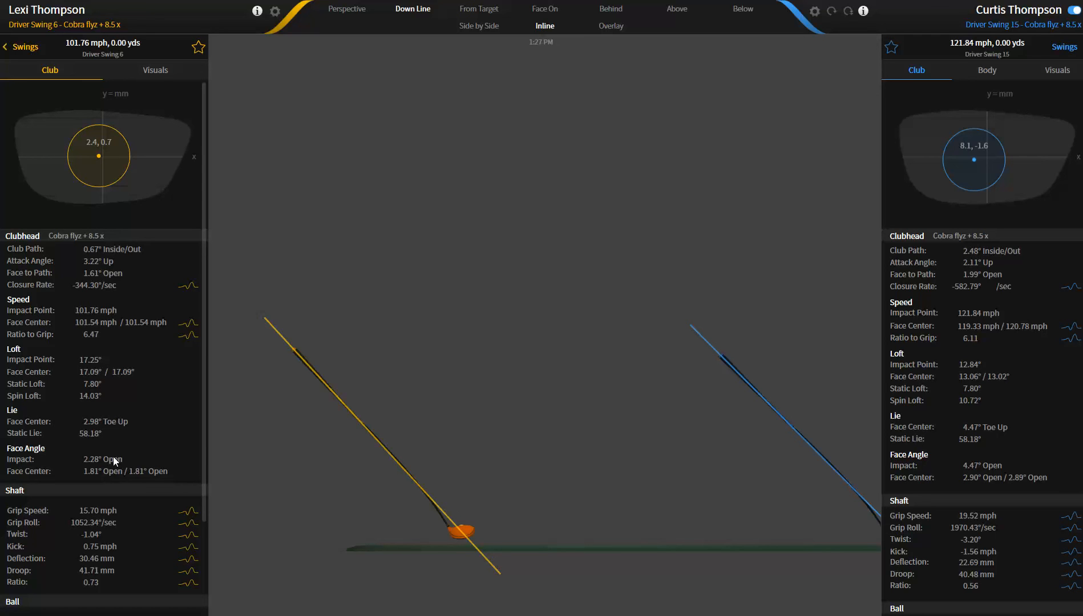
mouse_move(541, 607)
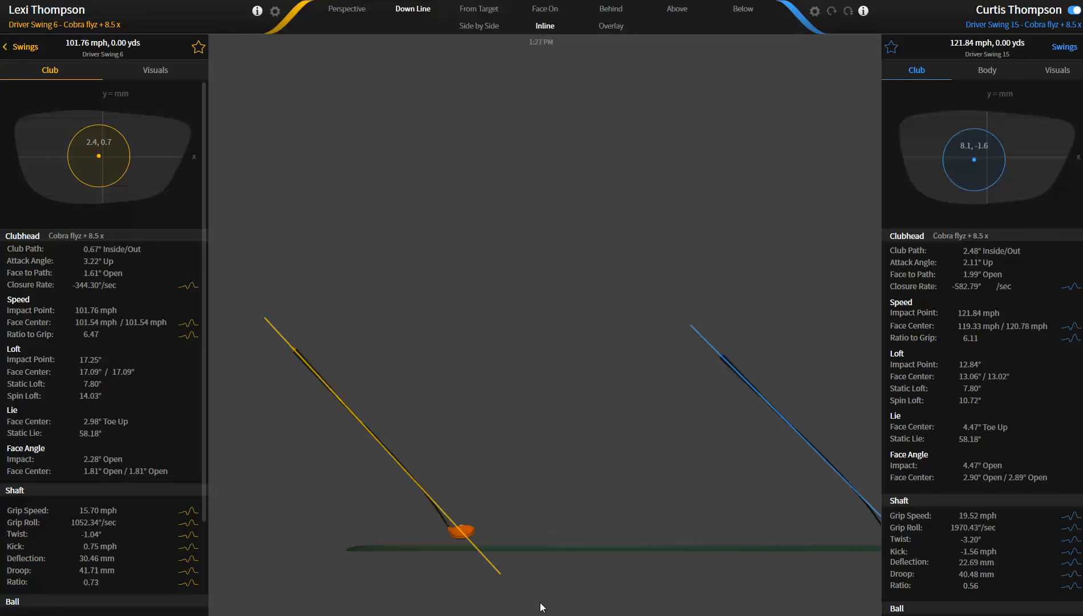
mouse_move(85, 572)
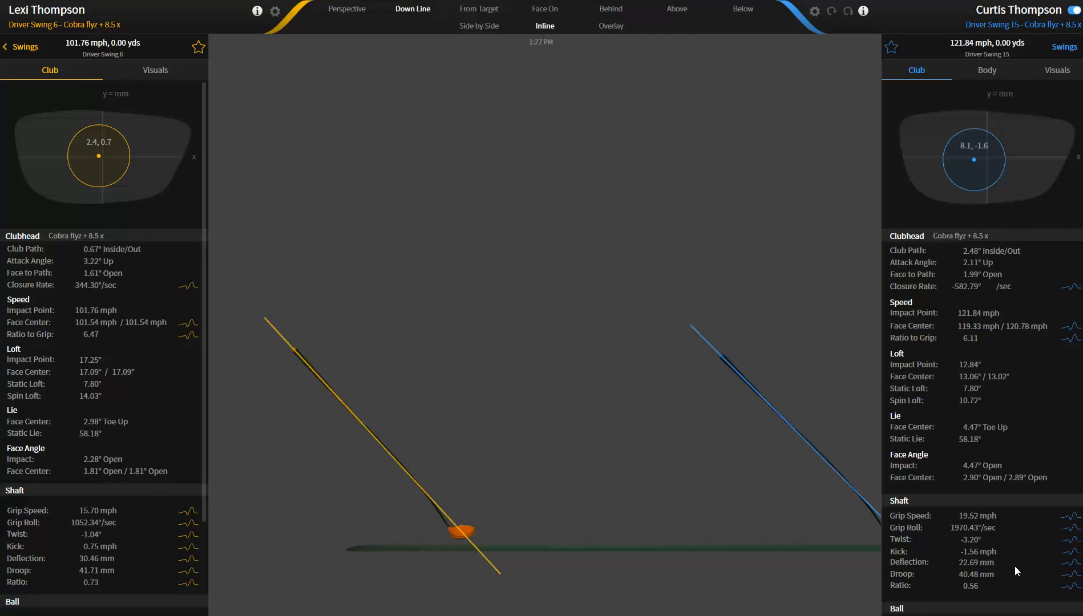
mouse_move(977, 572)
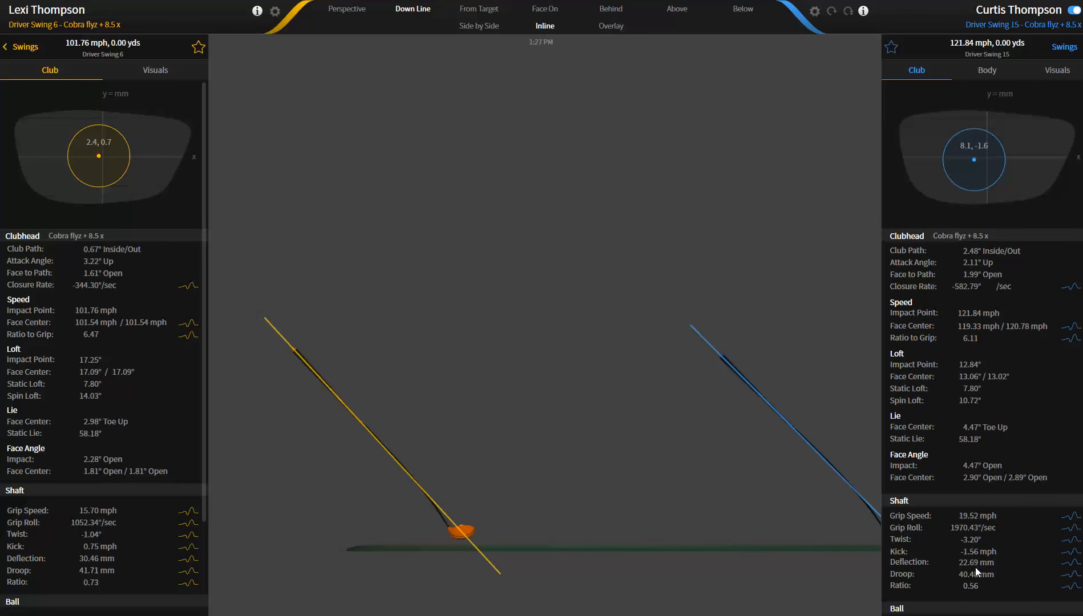
mouse_move(975, 576)
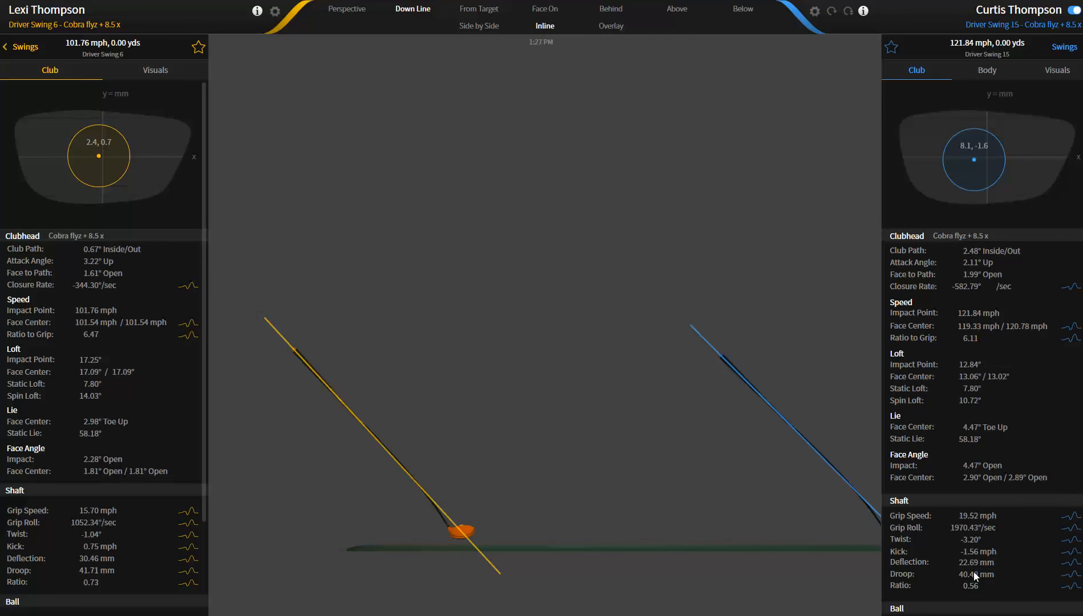
mouse_move(826, 497)
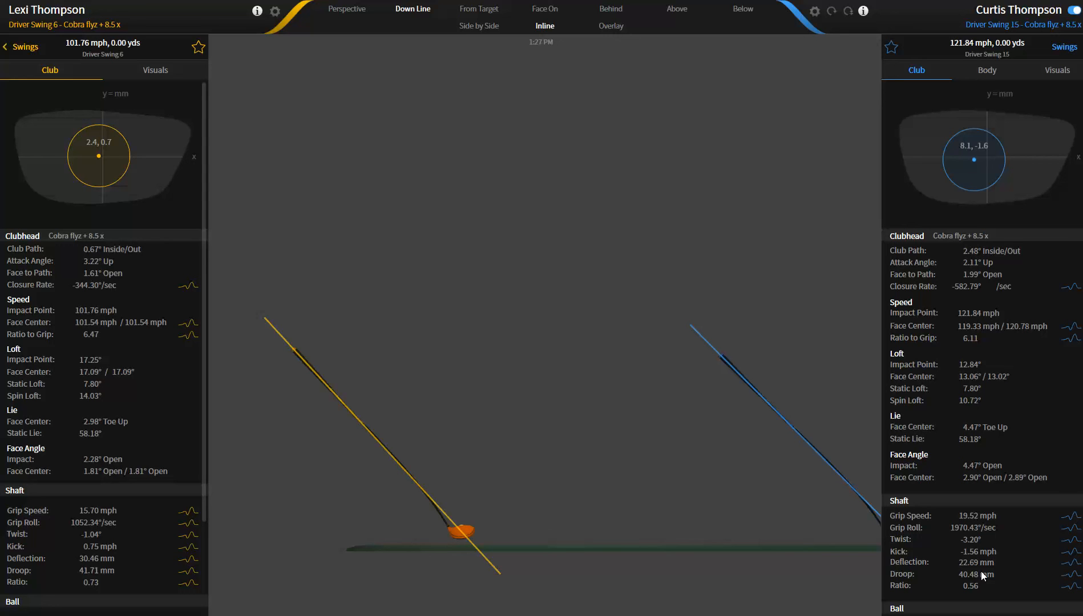
mouse_move(977, 582)
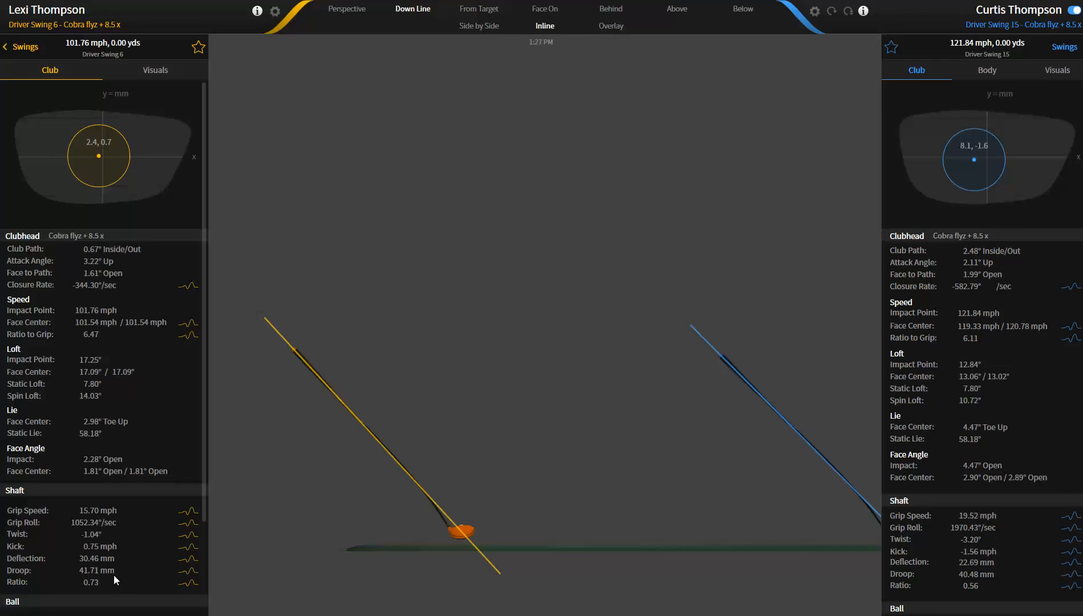
mouse_move(96, 587)
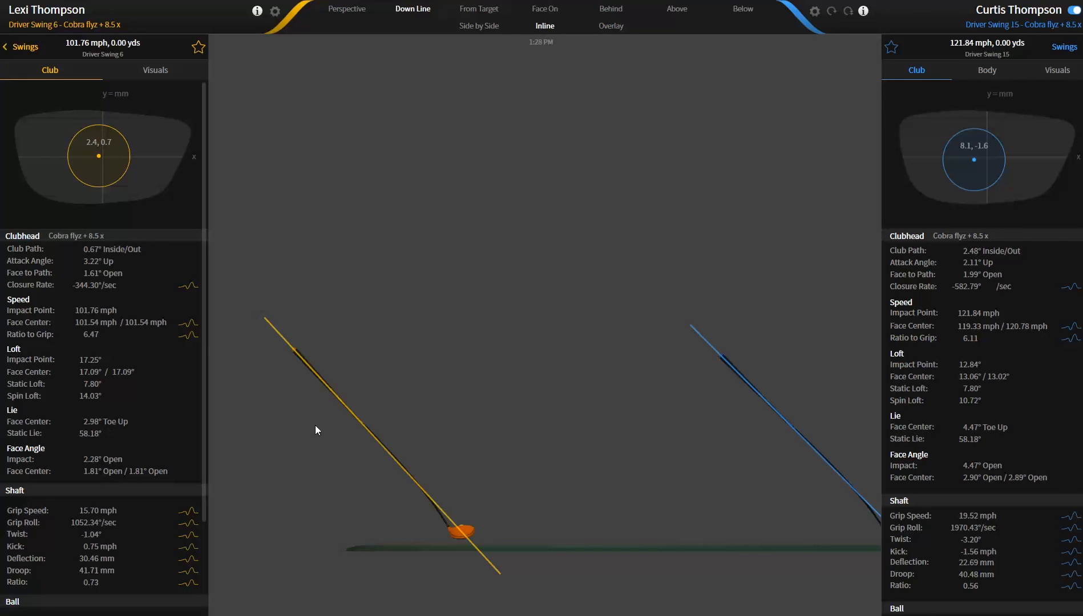
mouse_move(160, 462)
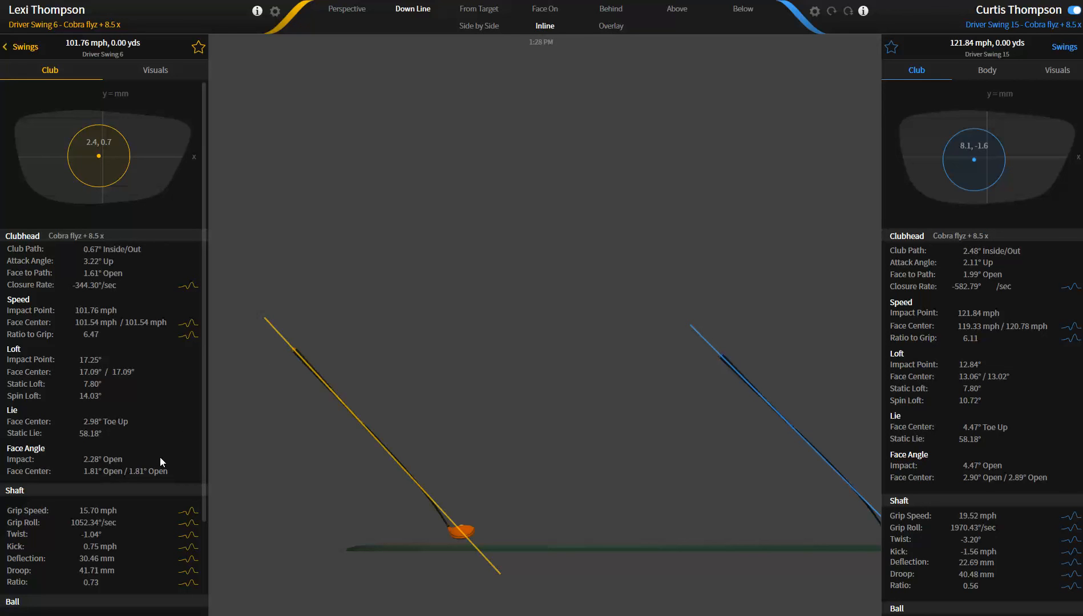
mouse_move(216, 417)
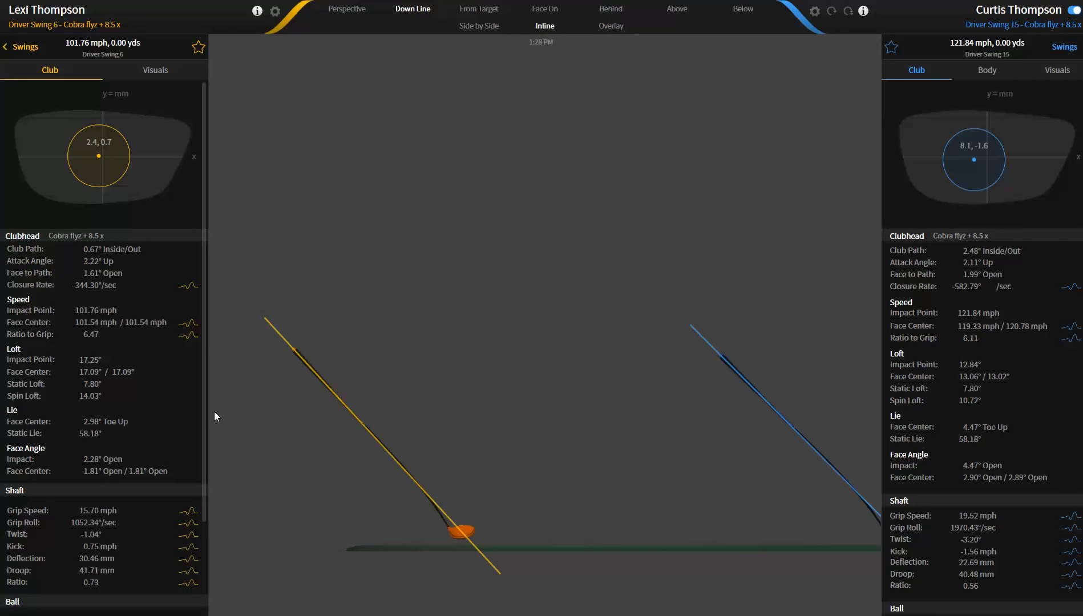
mouse_move(308, 370)
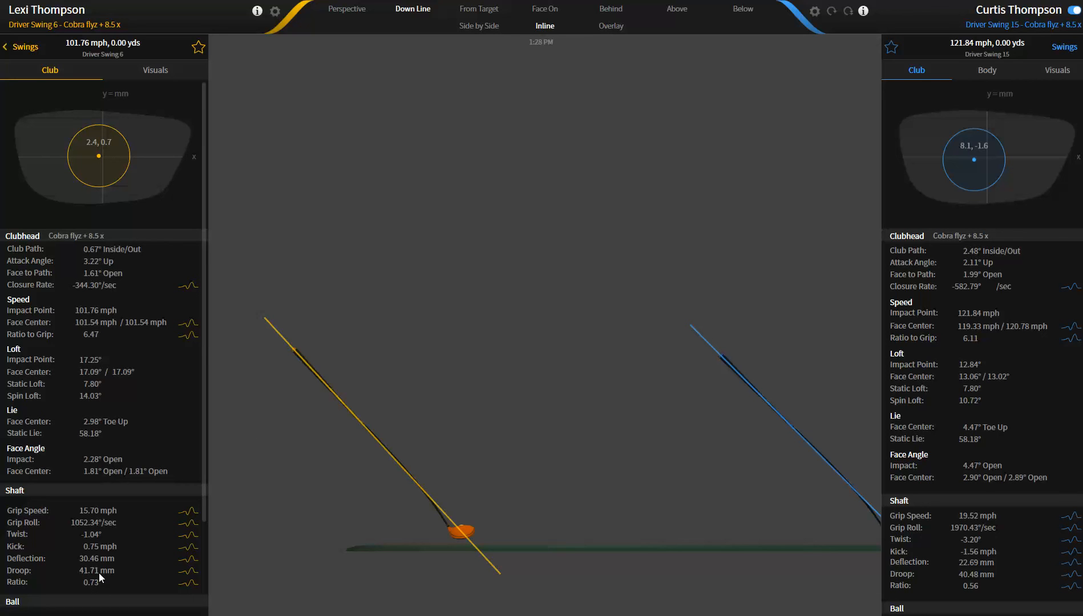
mouse_move(104, 335)
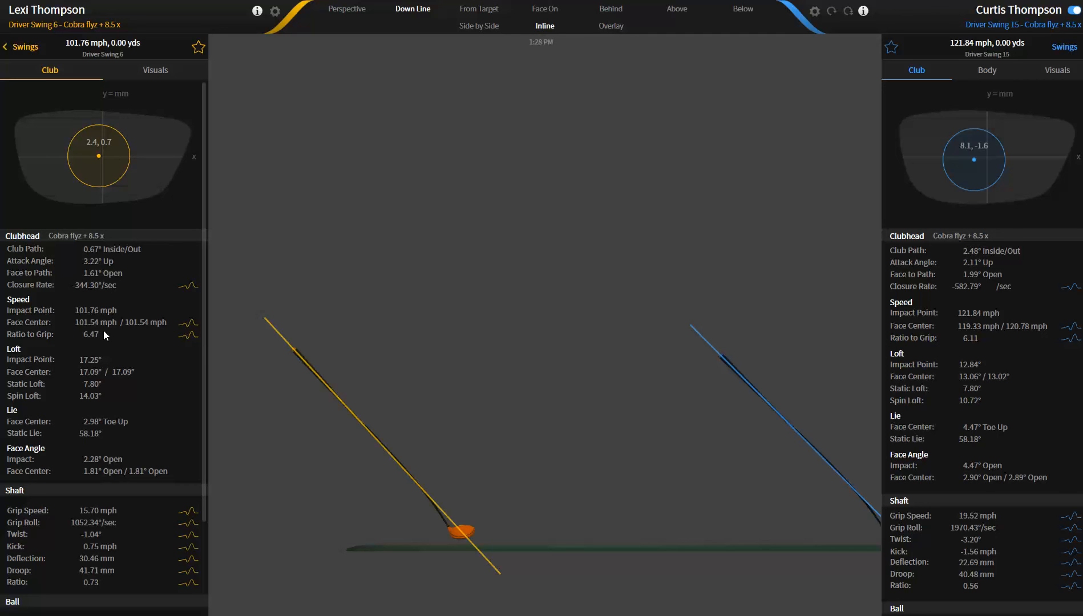
mouse_move(298, 360)
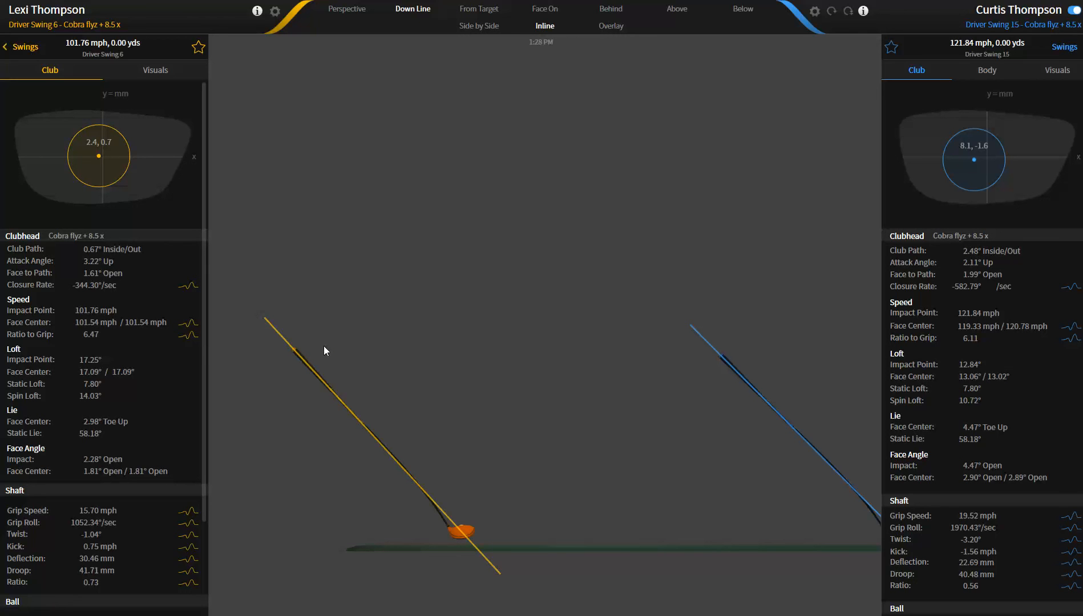
mouse_move(306, 392)
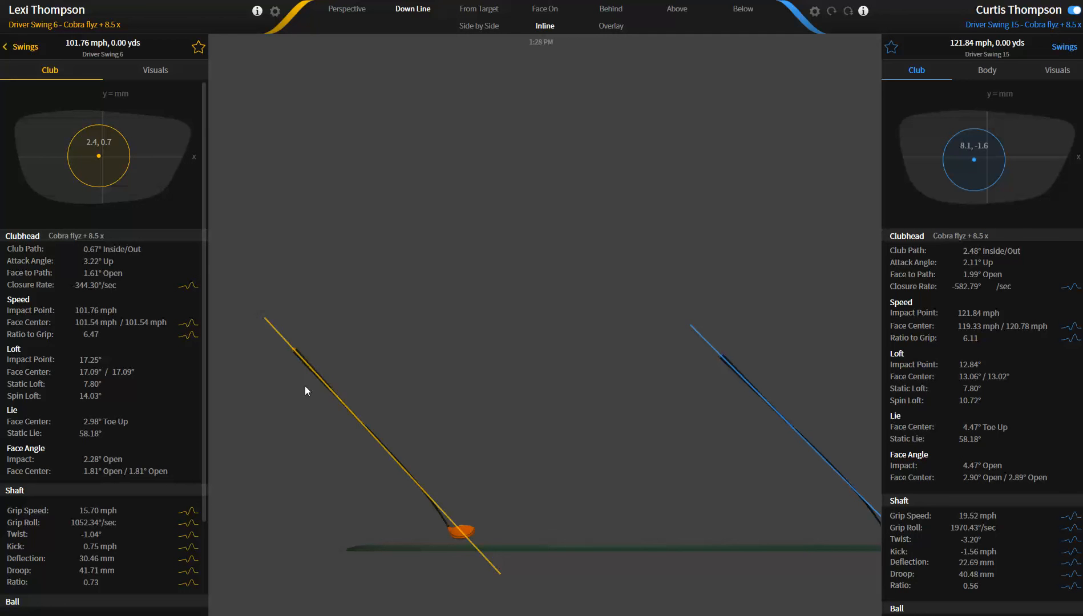
mouse_move(695, 344)
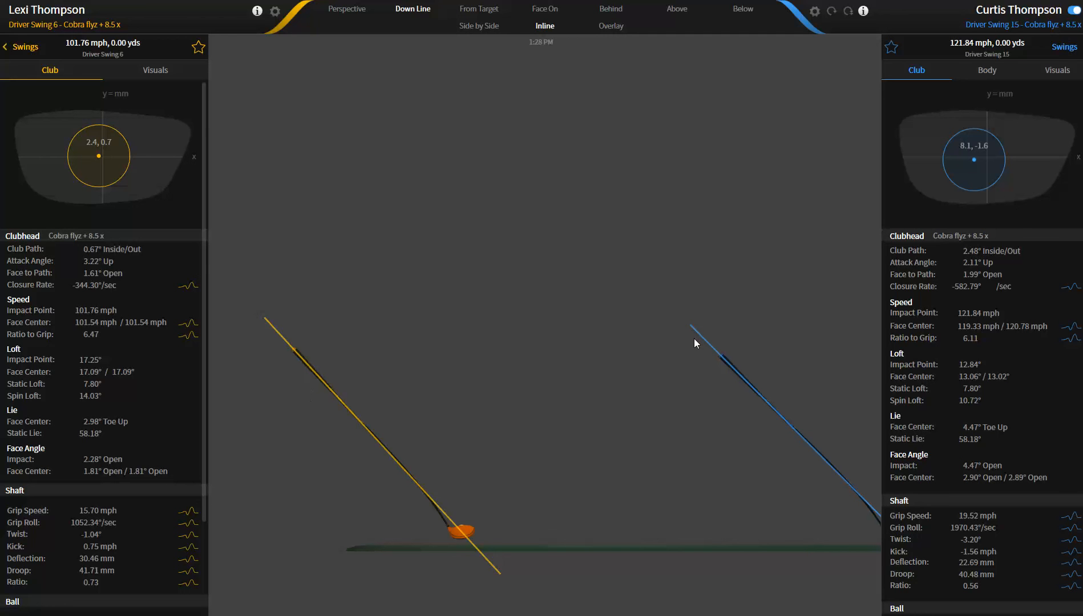
mouse_move(932, 587)
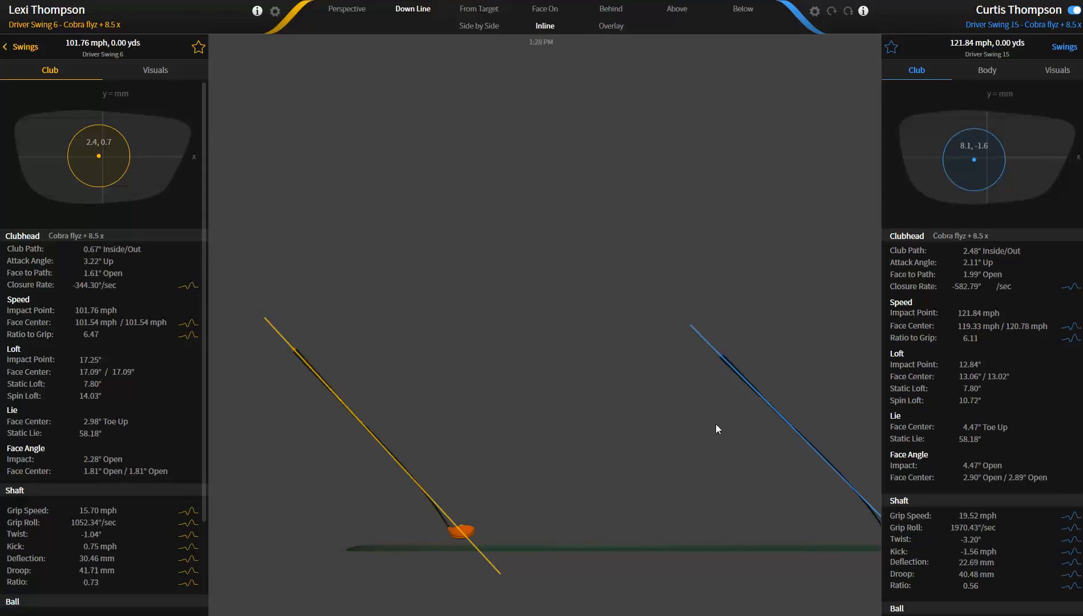
mouse_move(579, 510)
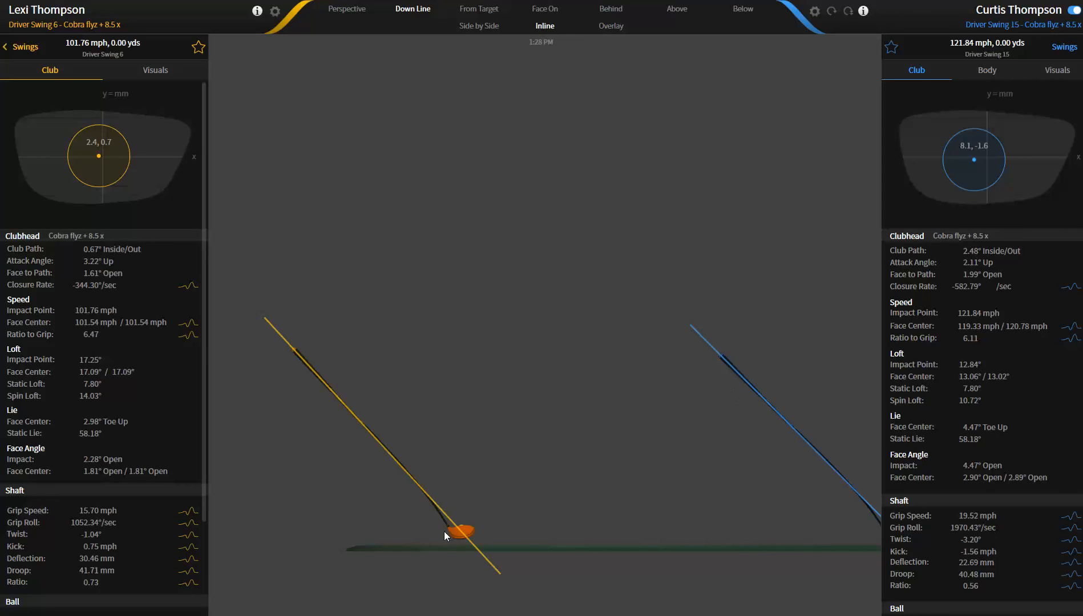
mouse_move(445, 529)
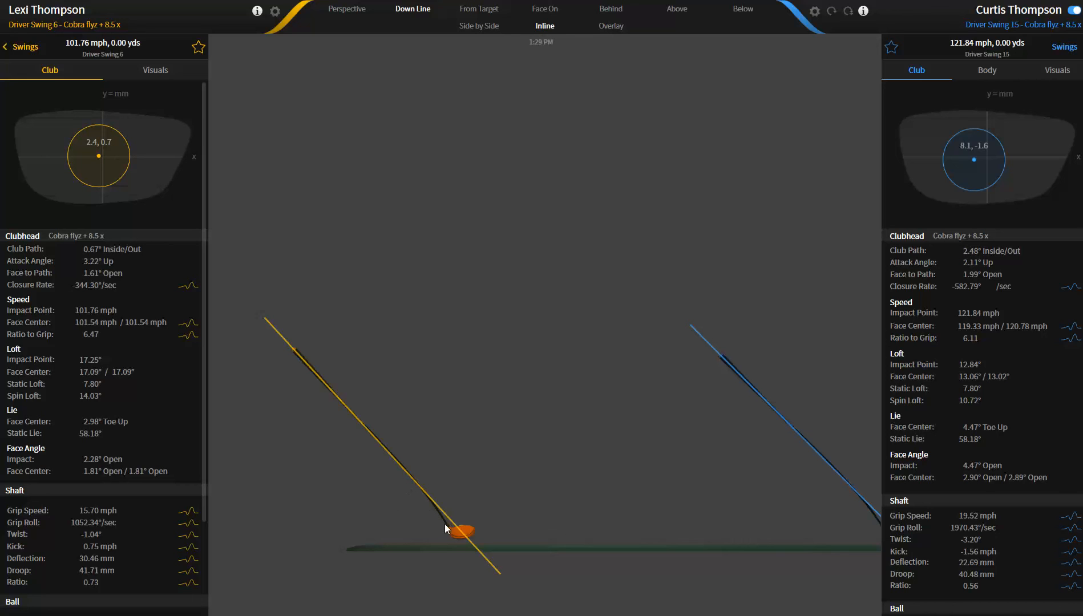
mouse_move(461, 531)
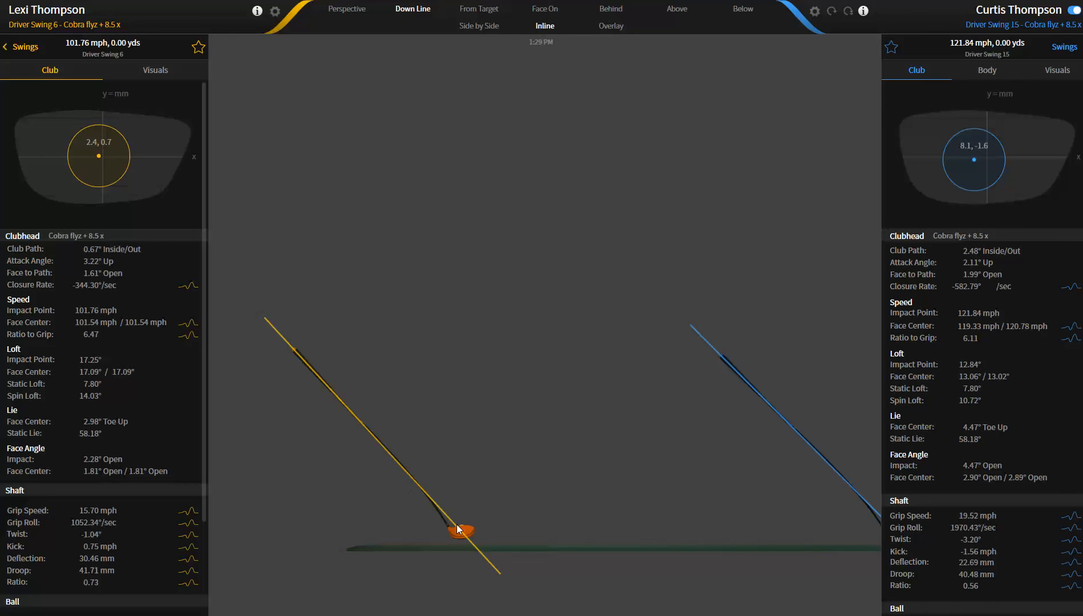
mouse_move(464, 533)
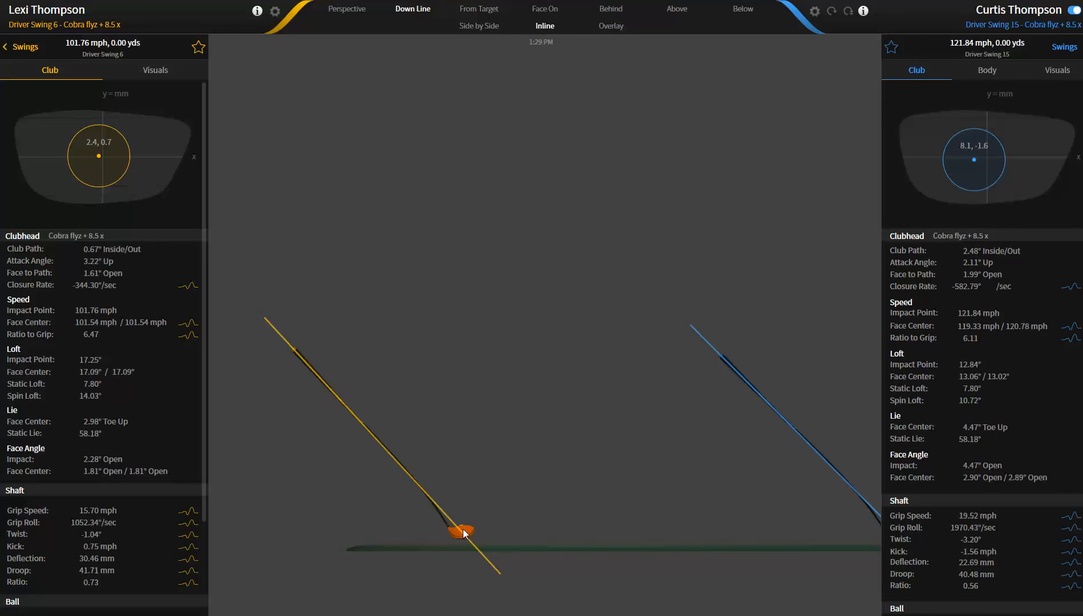
mouse_move(450, 528)
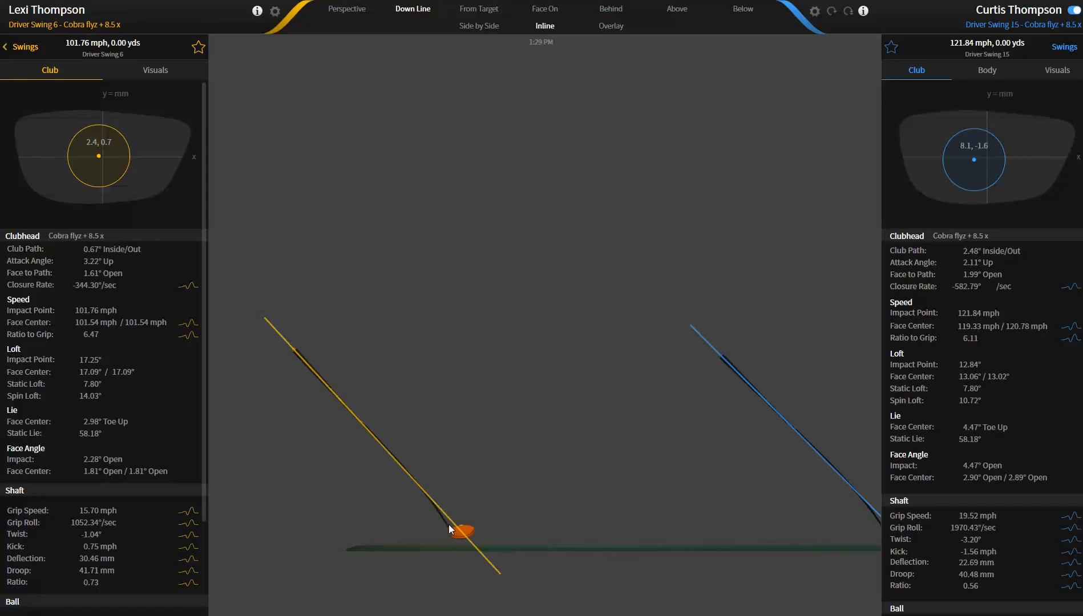
mouse_move(295, 359)
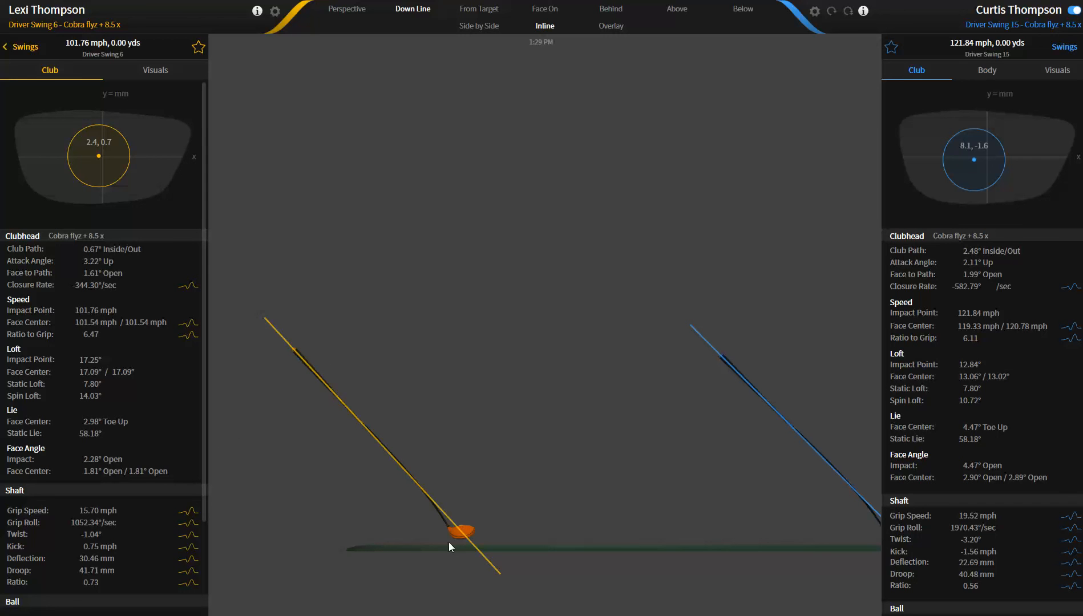
mouse_move(429, 506)
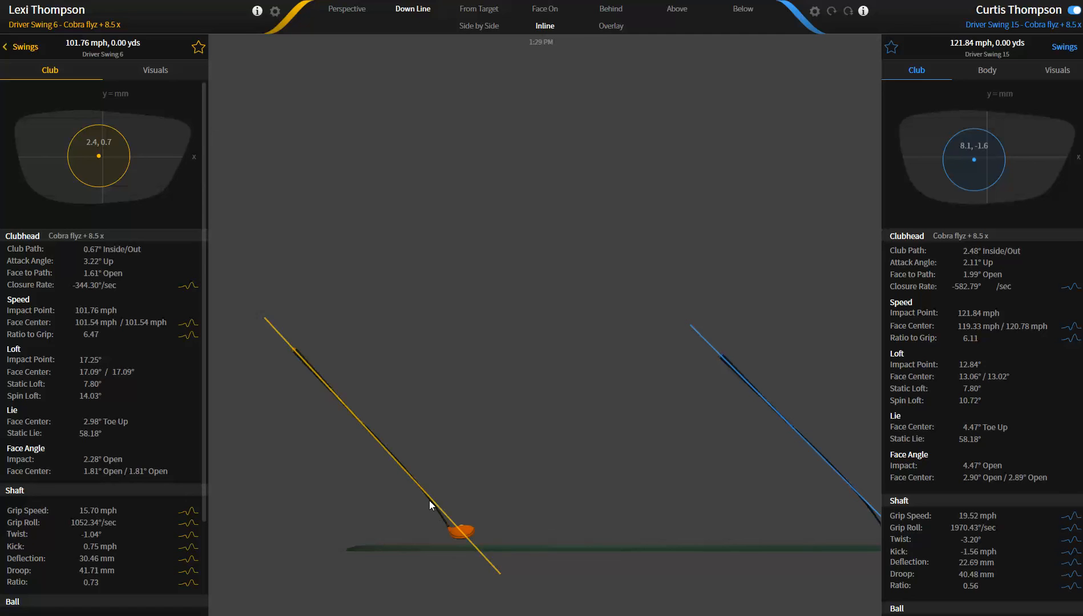
mouse_move(465, 519)
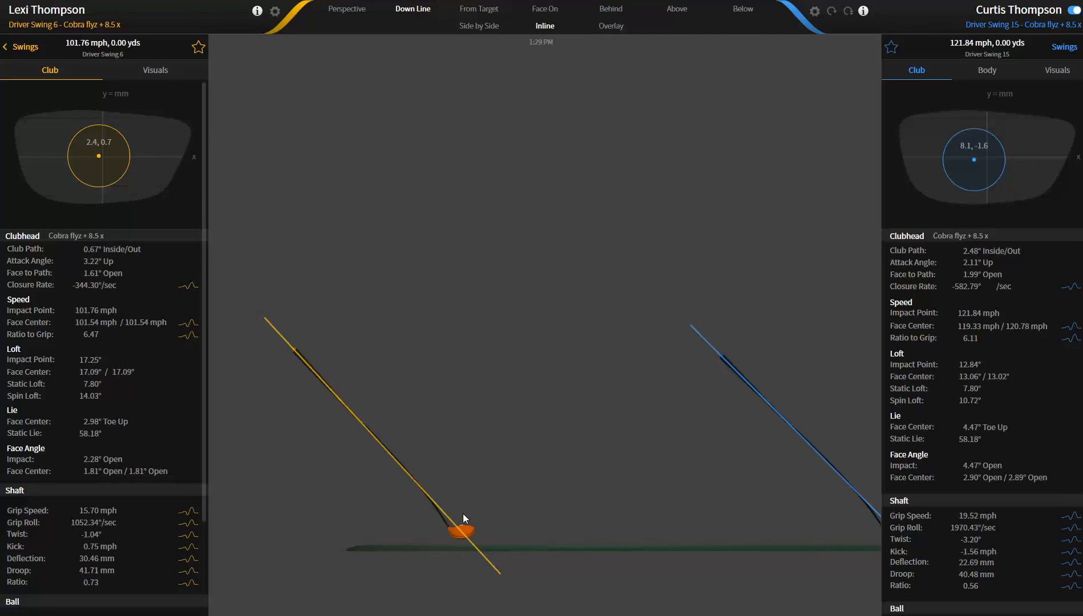
mouse_move(445, 531)
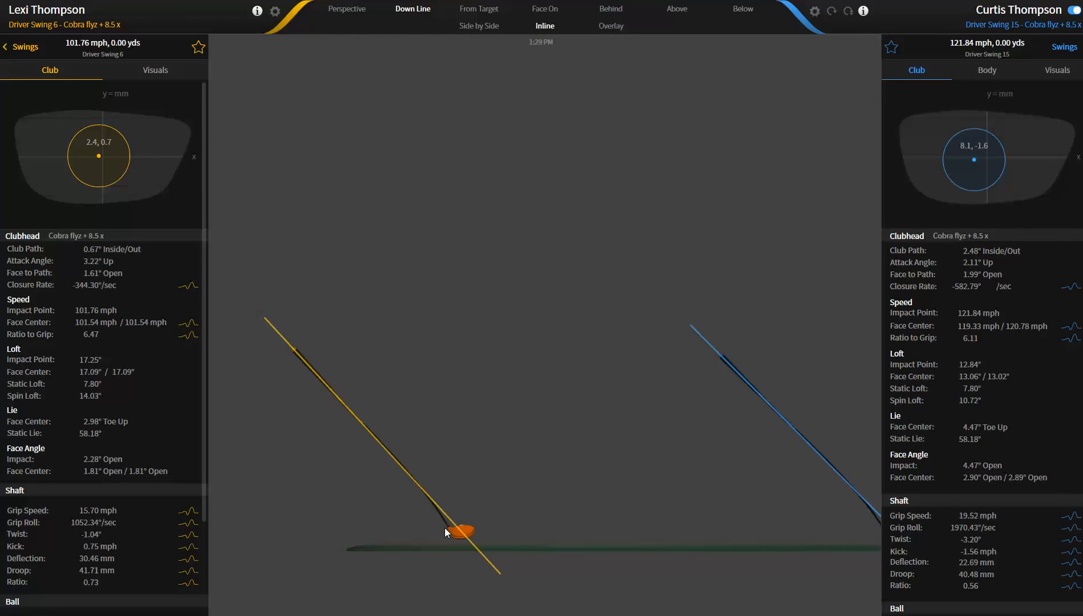
mouse_move(400, 556)
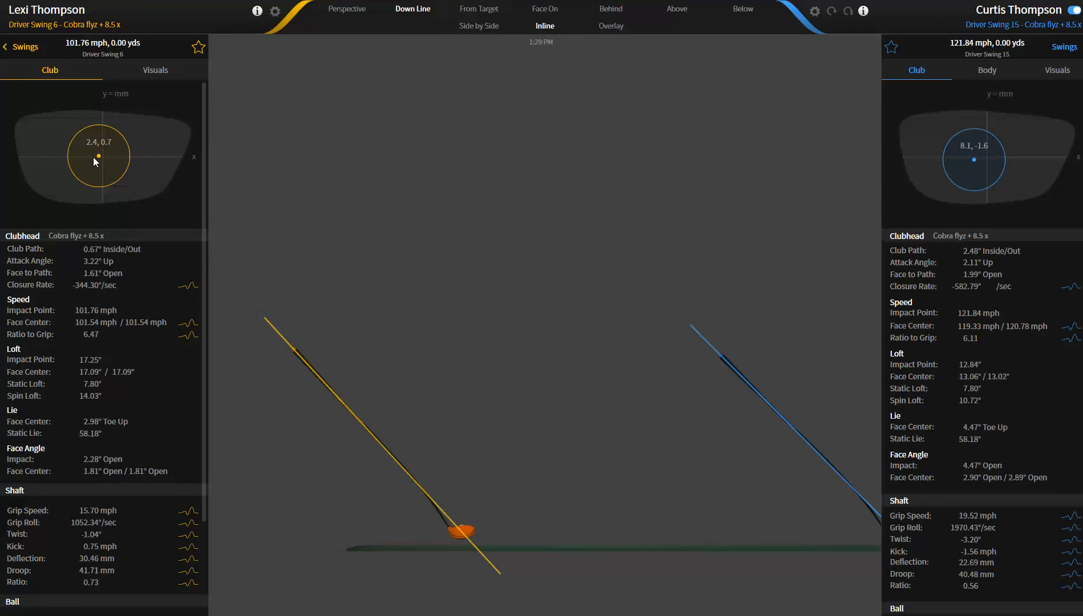
mouse_move(273, 552)
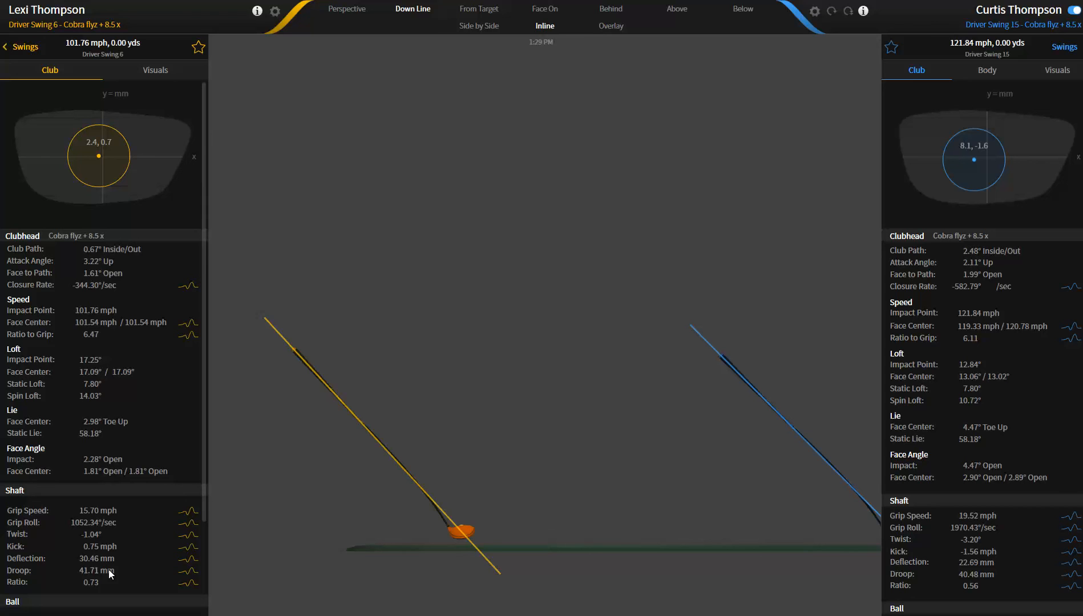
mouse_move(107, 164)
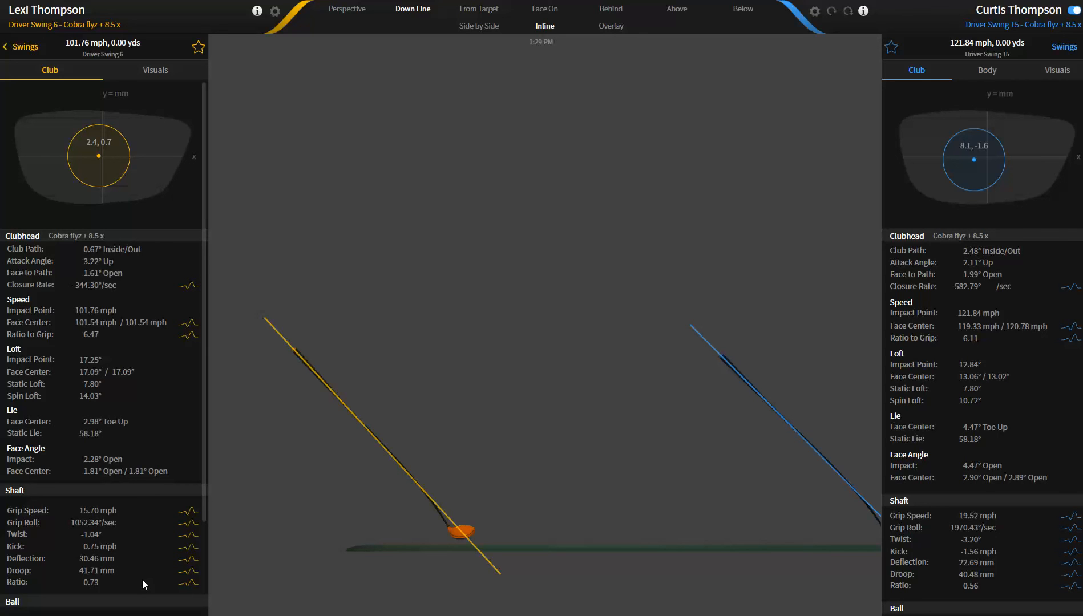
mouse_move(118, 577)
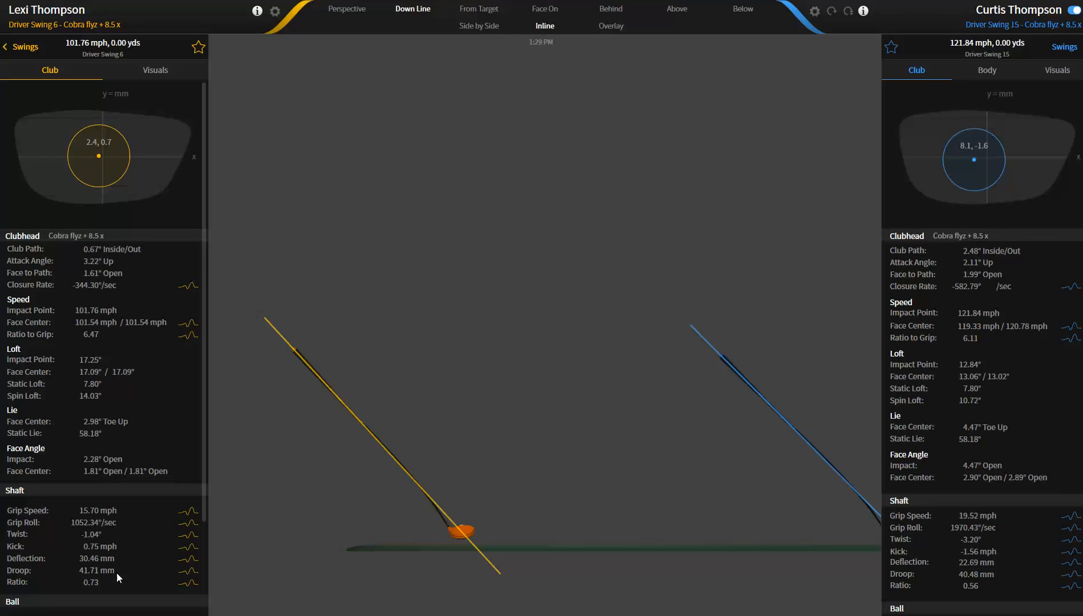
mouse_move(94, 567)
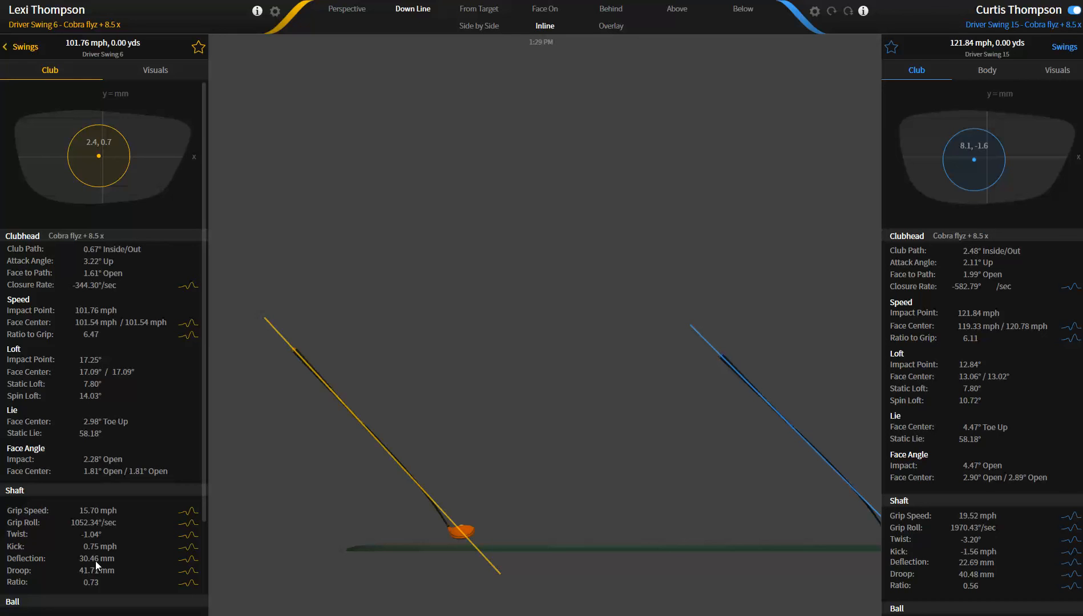
mouse_move(97, 576)
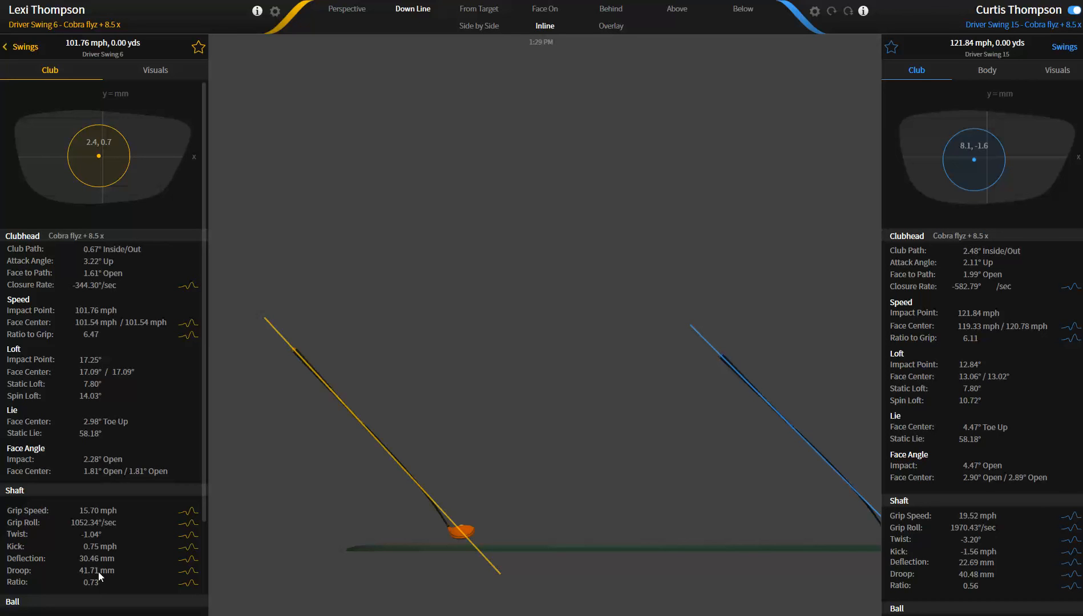
mouse_move(411, 537)
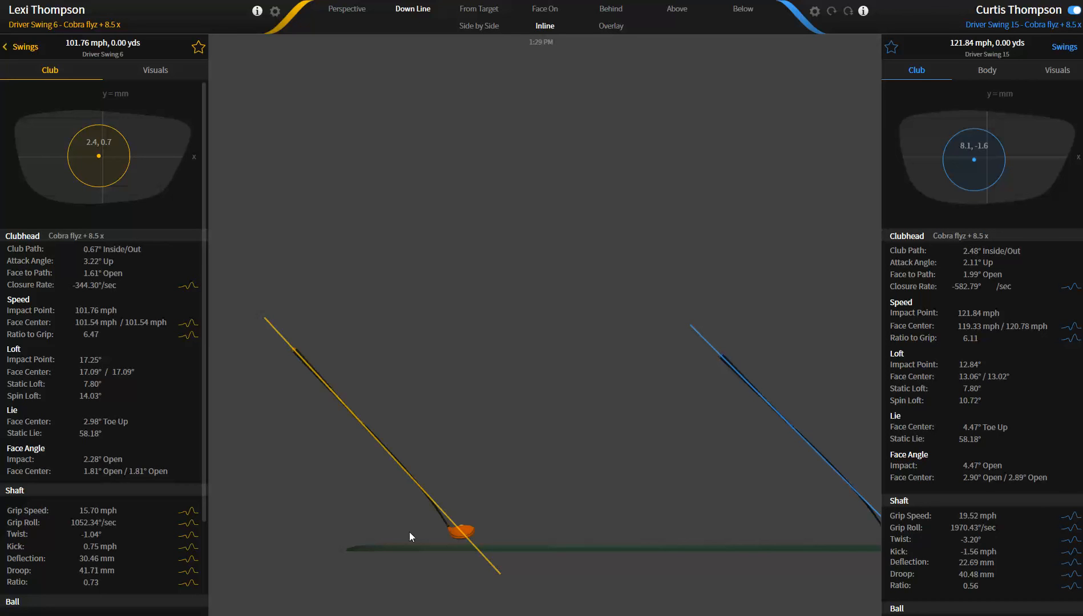
mouse_move(441, 521)
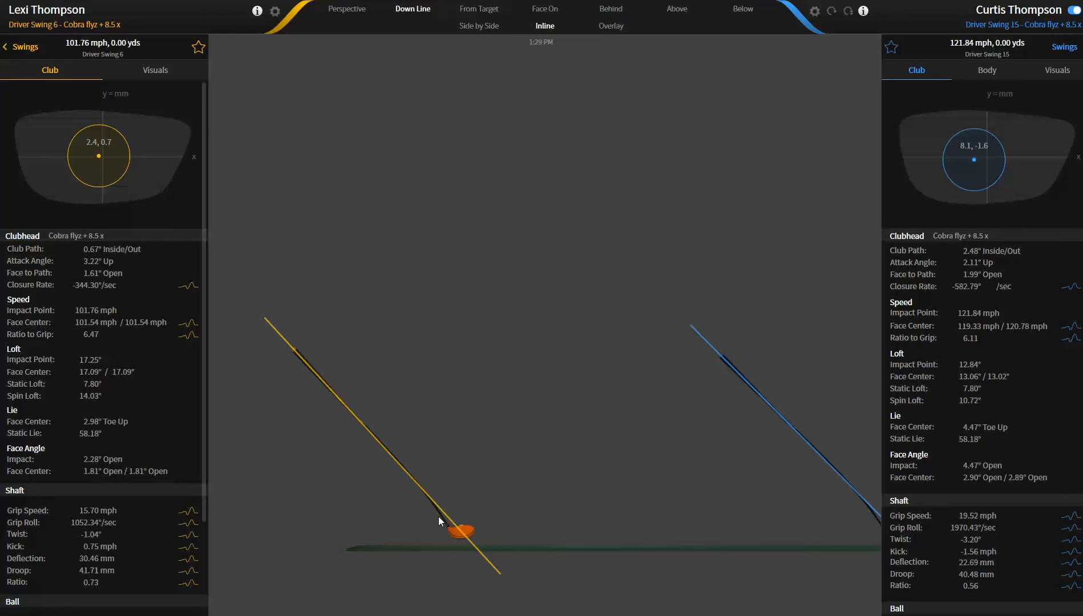
mouse_move(291, 376)
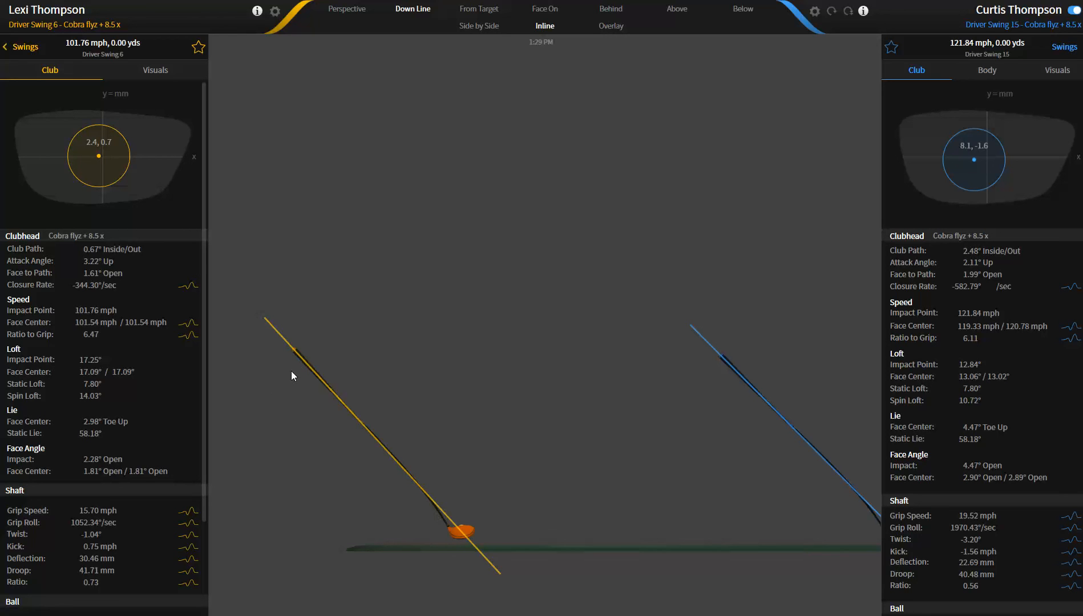